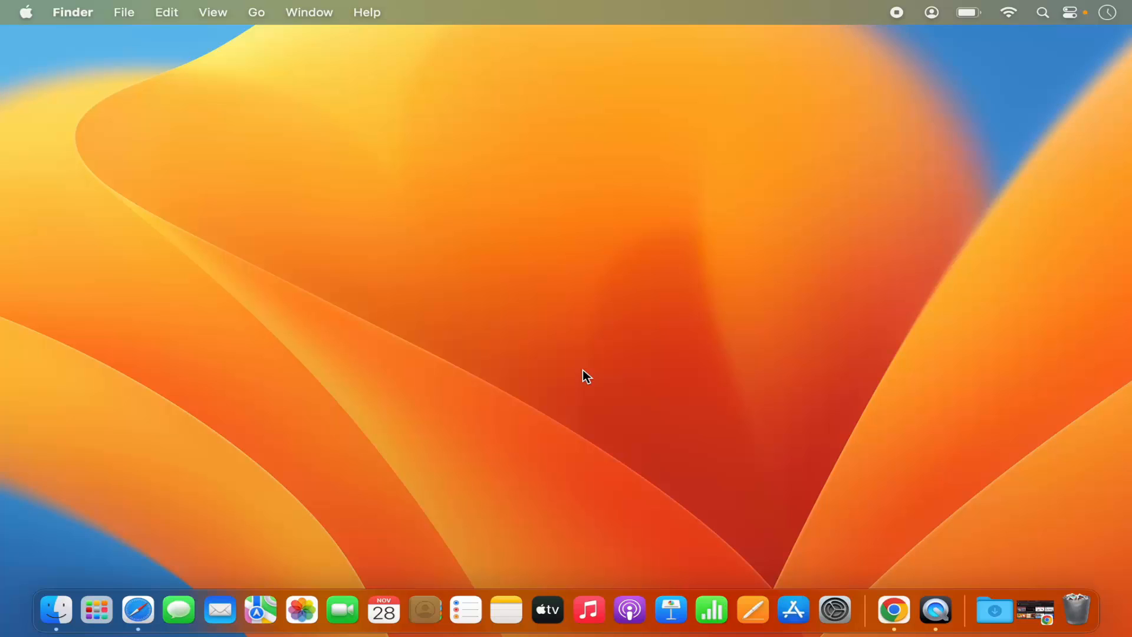
mouse_move(512, 320)
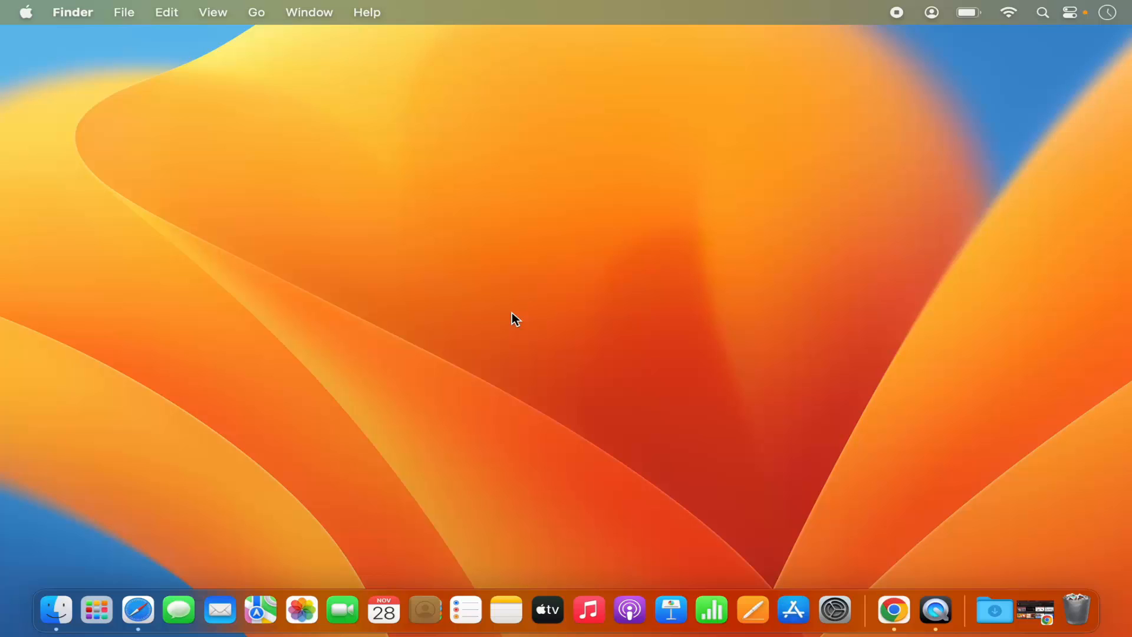
mouse_move(33, 19)
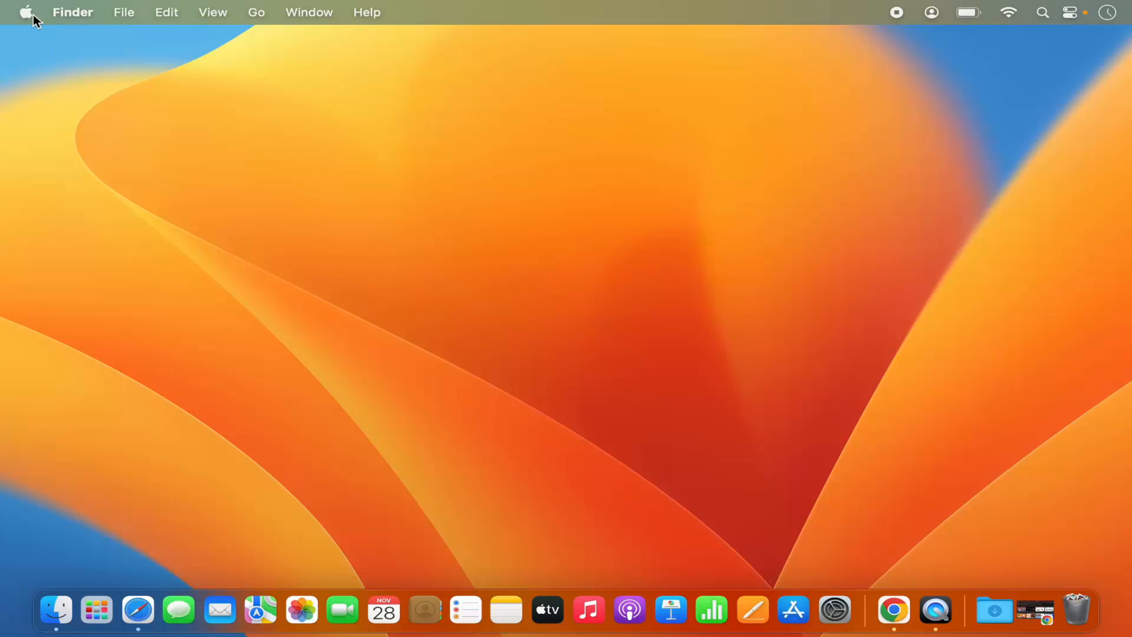
- Launch System Settings from the Apple menu and scroll the sidebar toward Accessibility
click(26, 11)
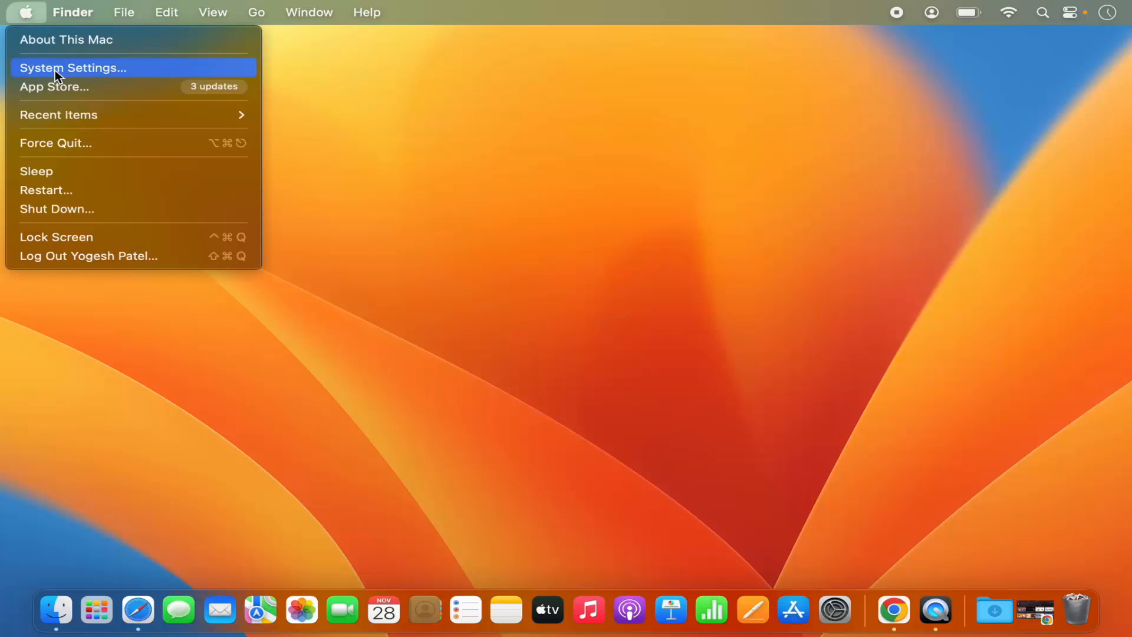
click(71, 68)
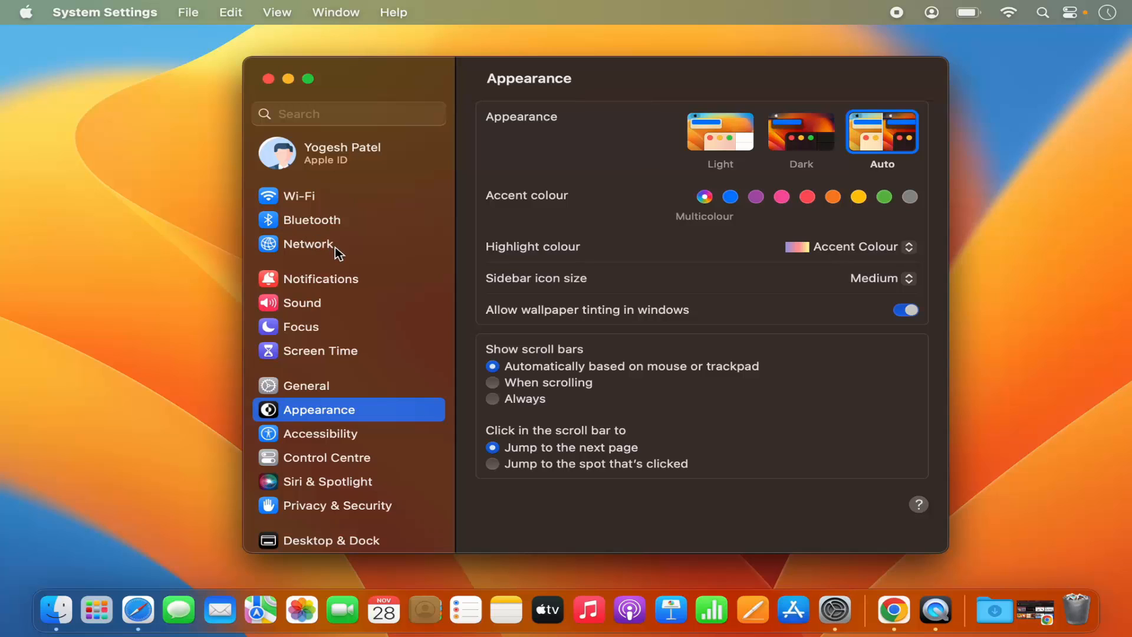
mouse_move(486, 284)
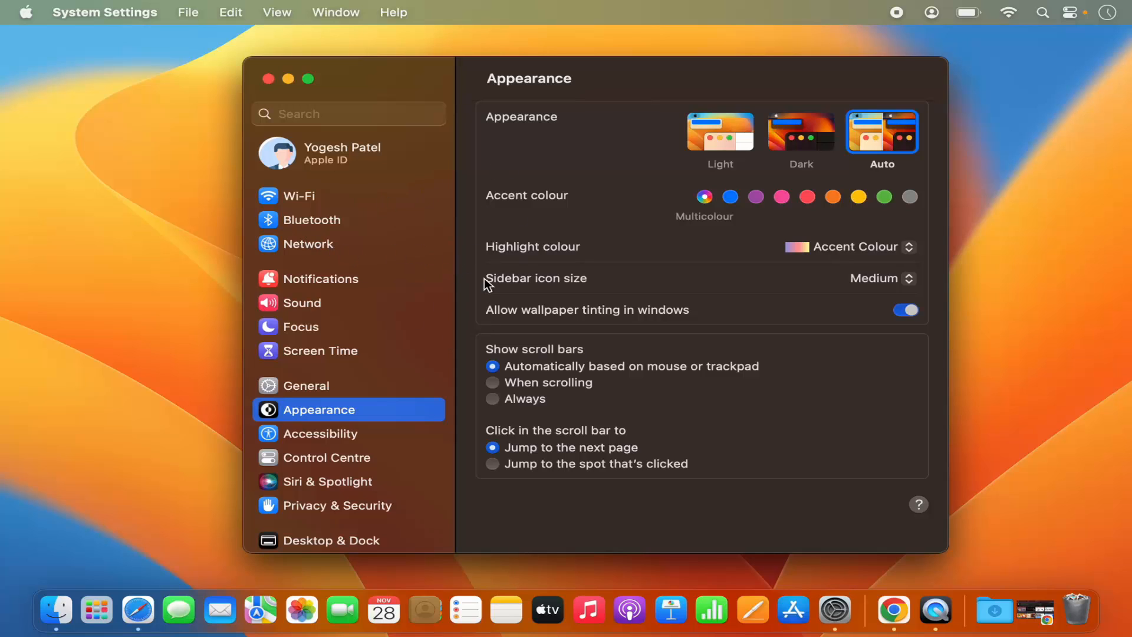
mouse_move(307, 370)
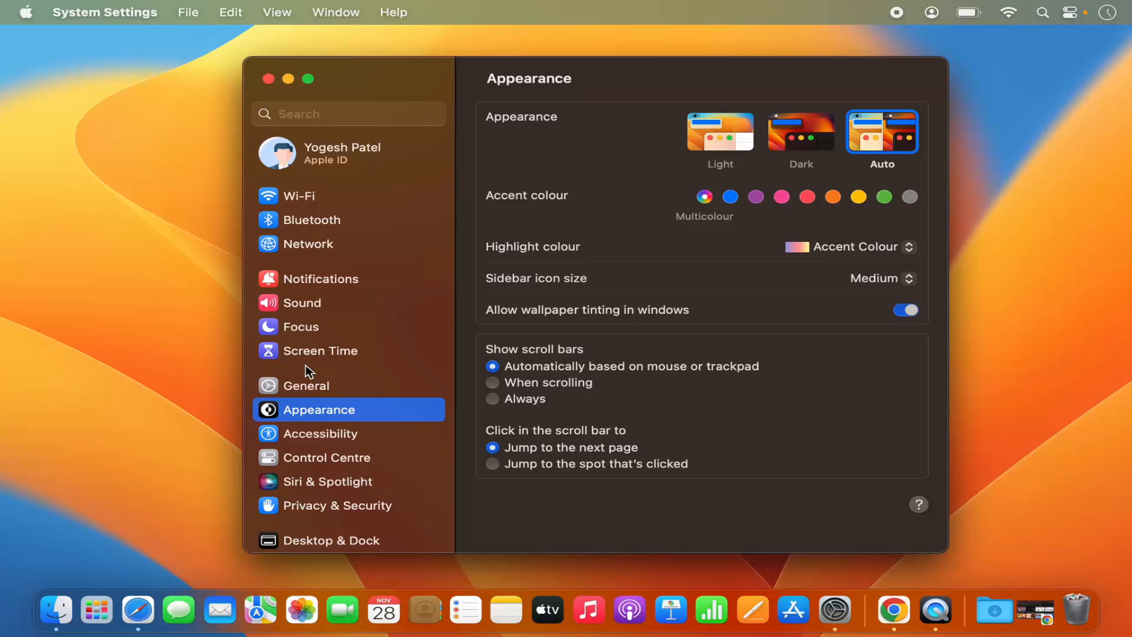
scroll(down, 3)
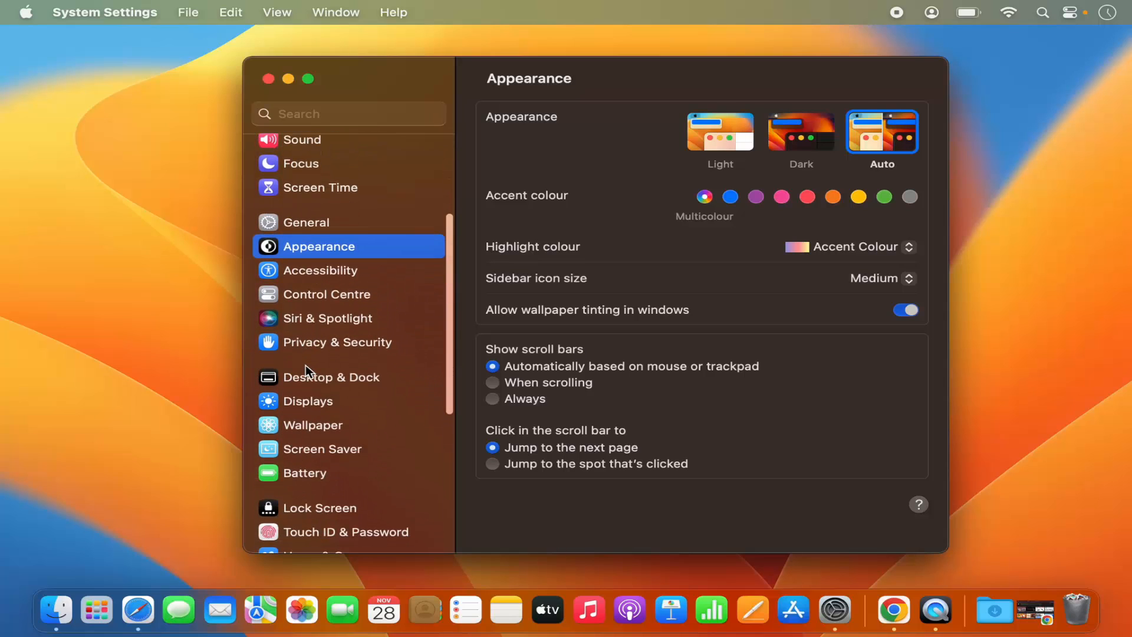
mouse_move(335, 278)
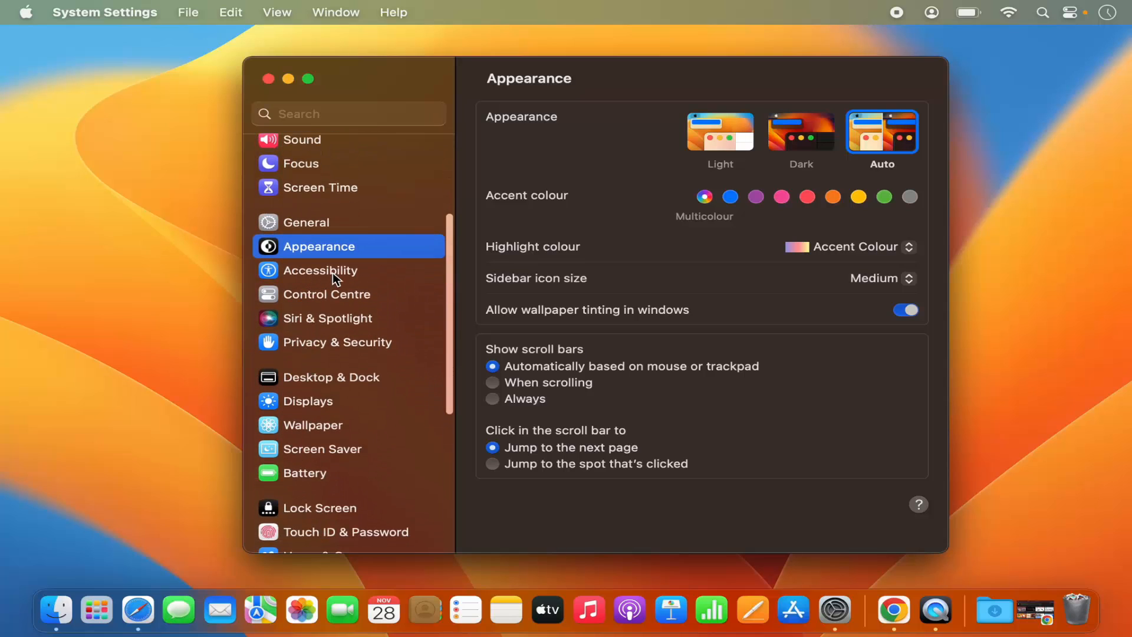
- Go to Accessibility > Display and scroll down to the Pointer section
click(320, 271)
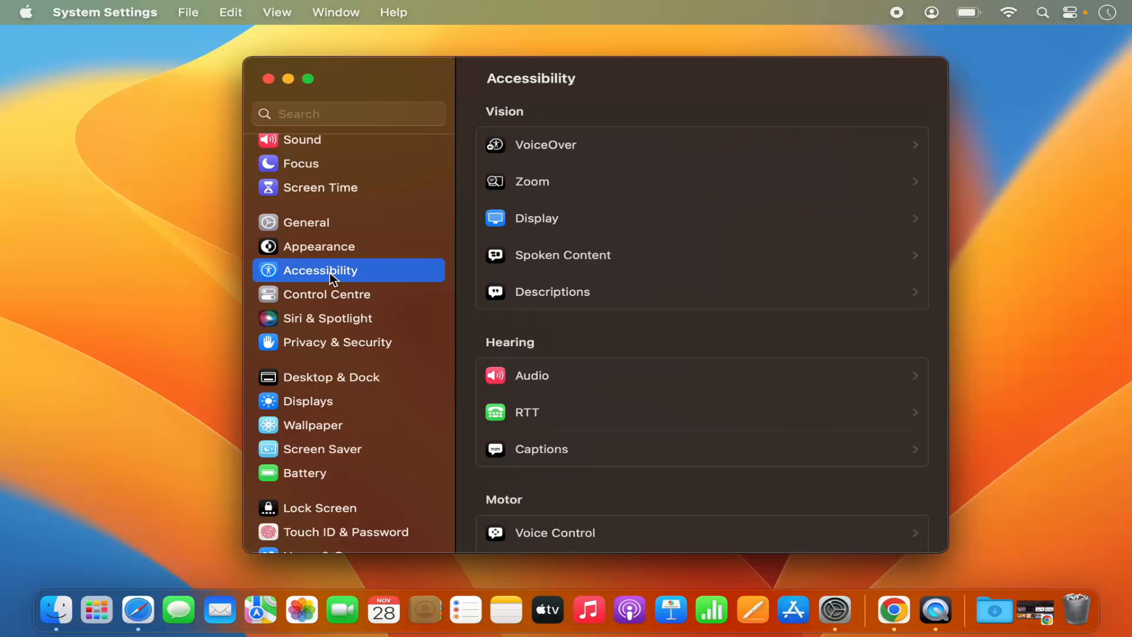
mouse_move(542, 172)
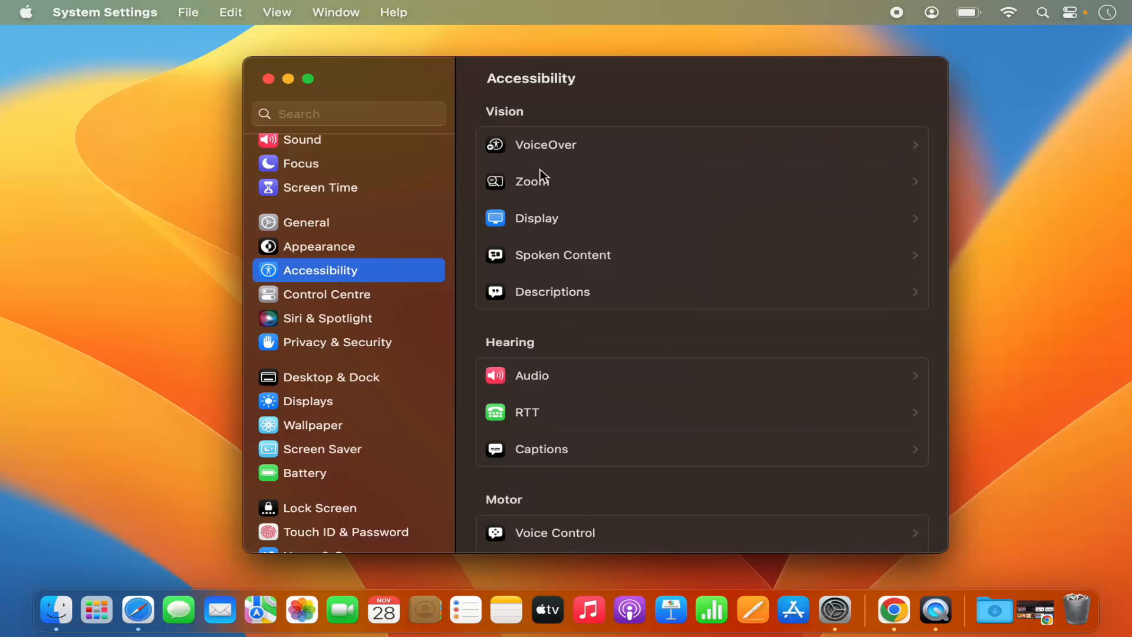
click(537, 218)
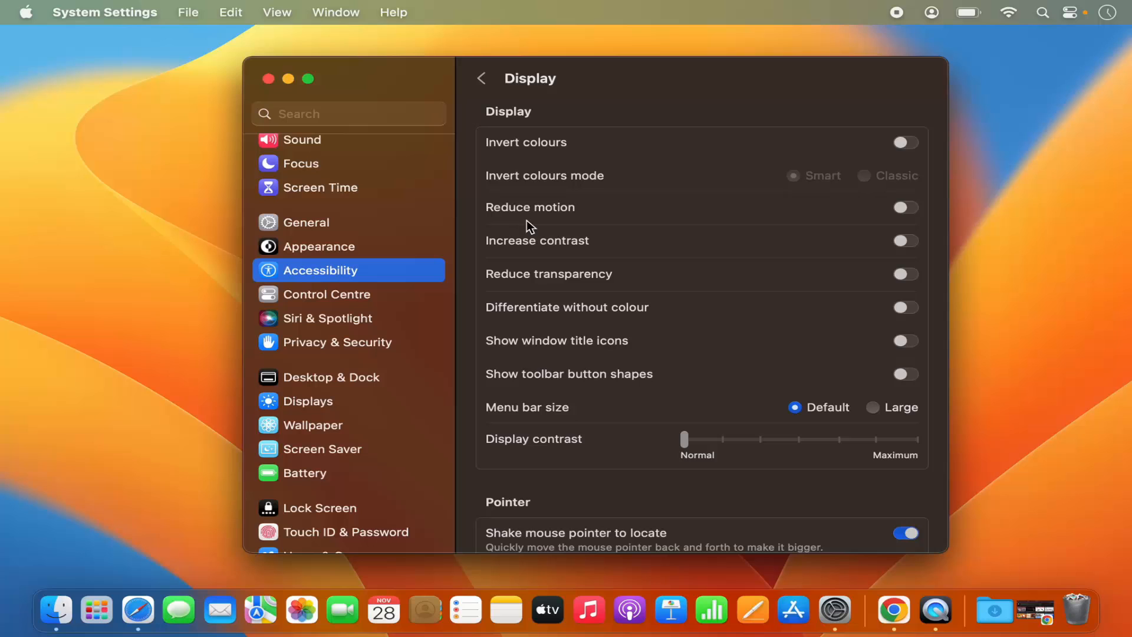
scroll(down, 3)
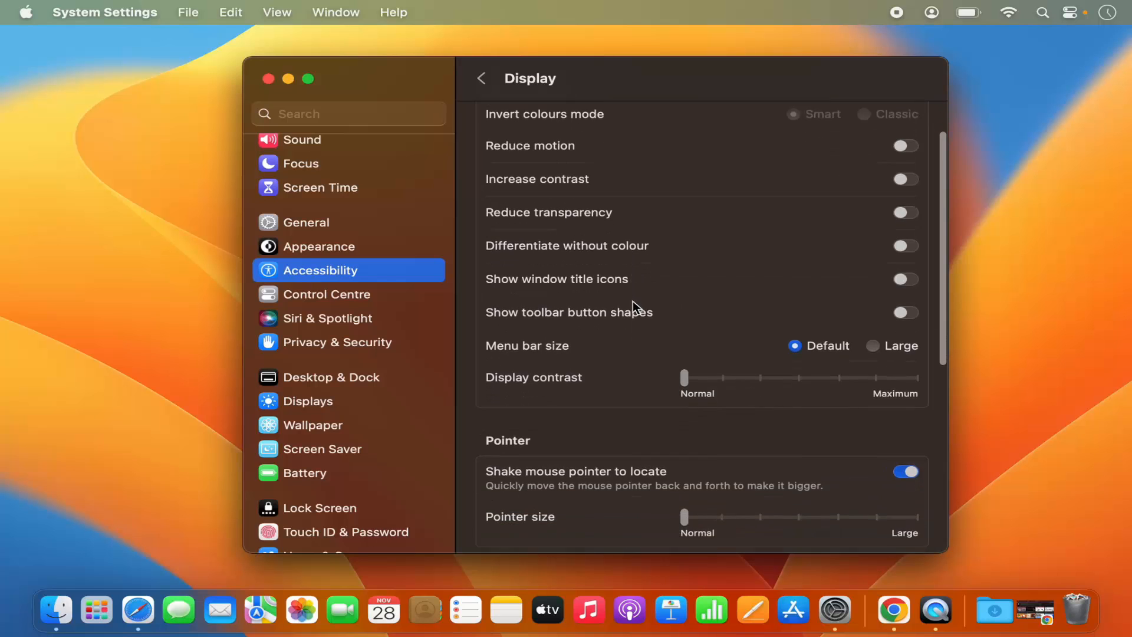
scroll(down, 3)
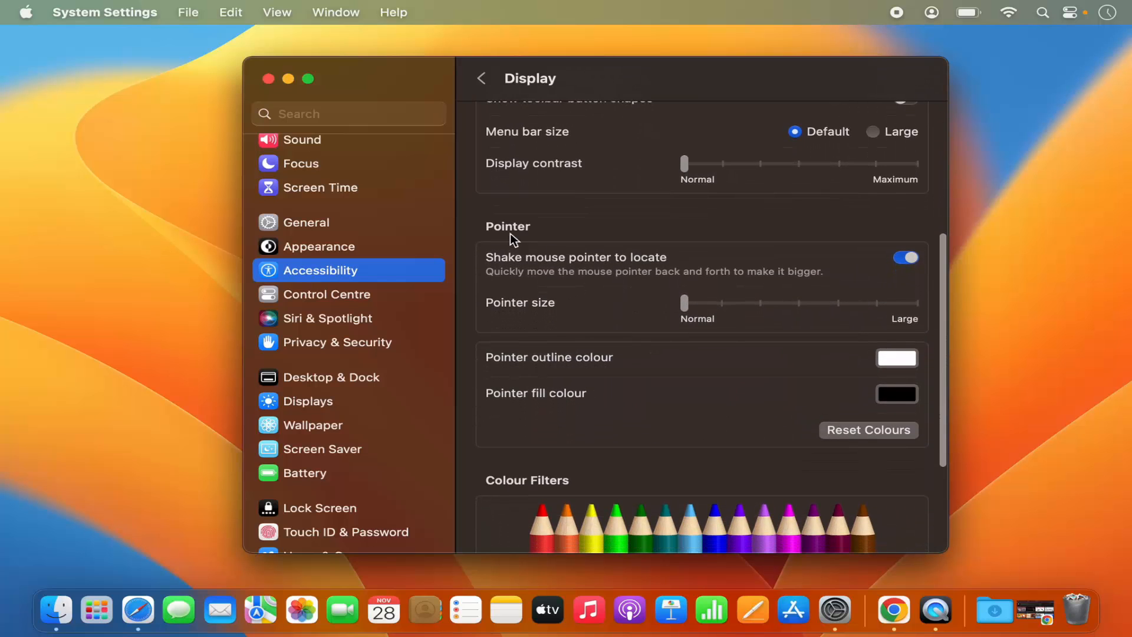
mouse_move(524, 246)
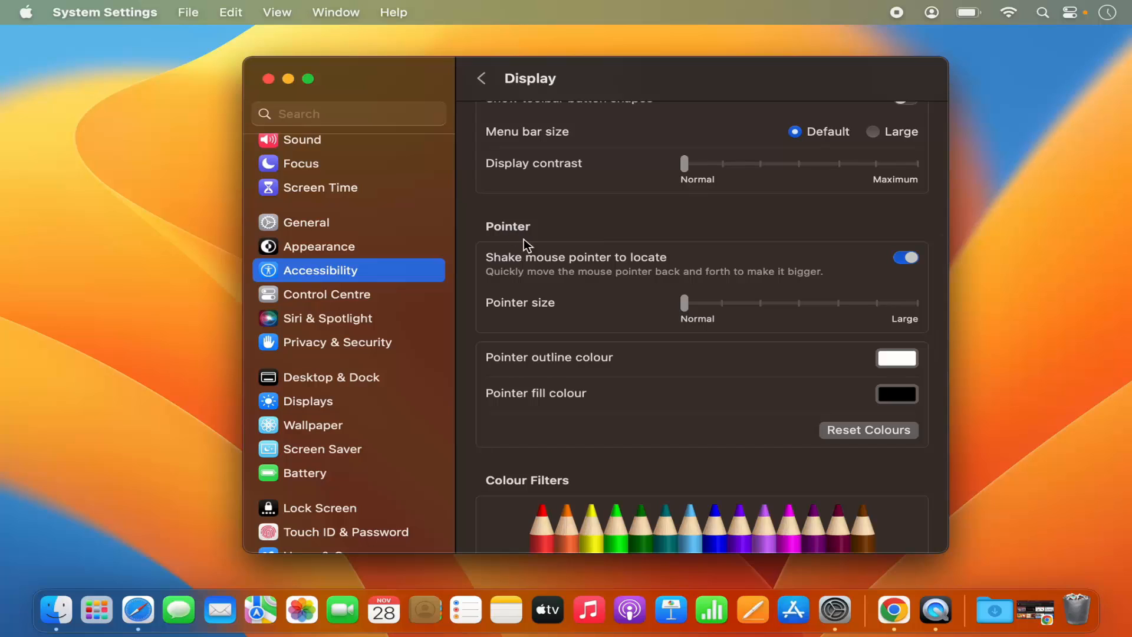
mouse_move(512, 311)
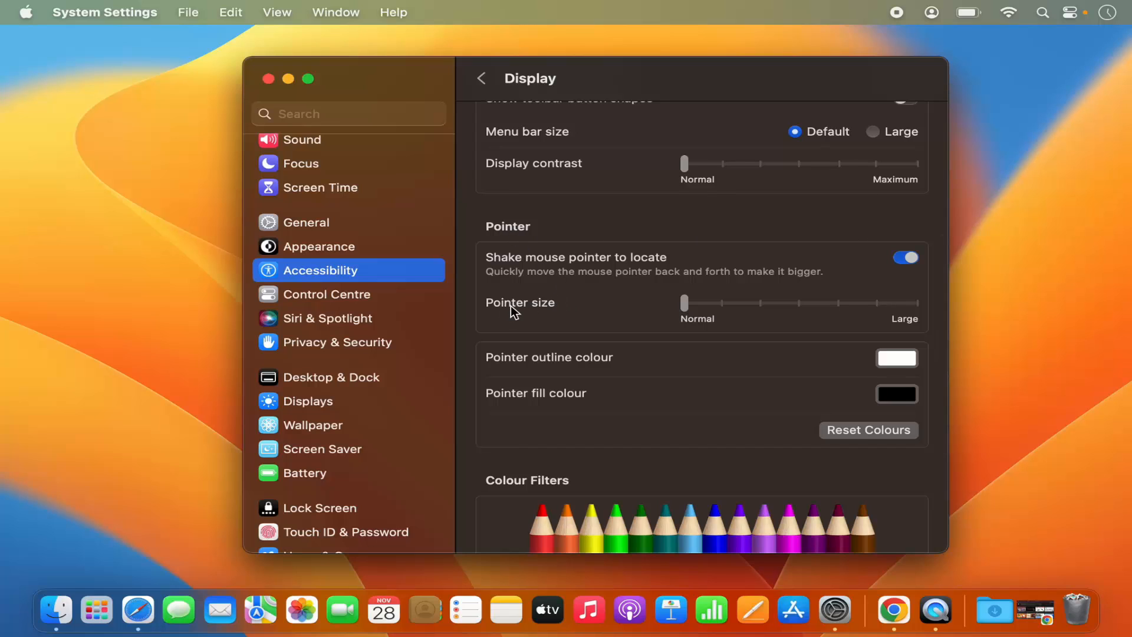
mouse_move(526, 312)
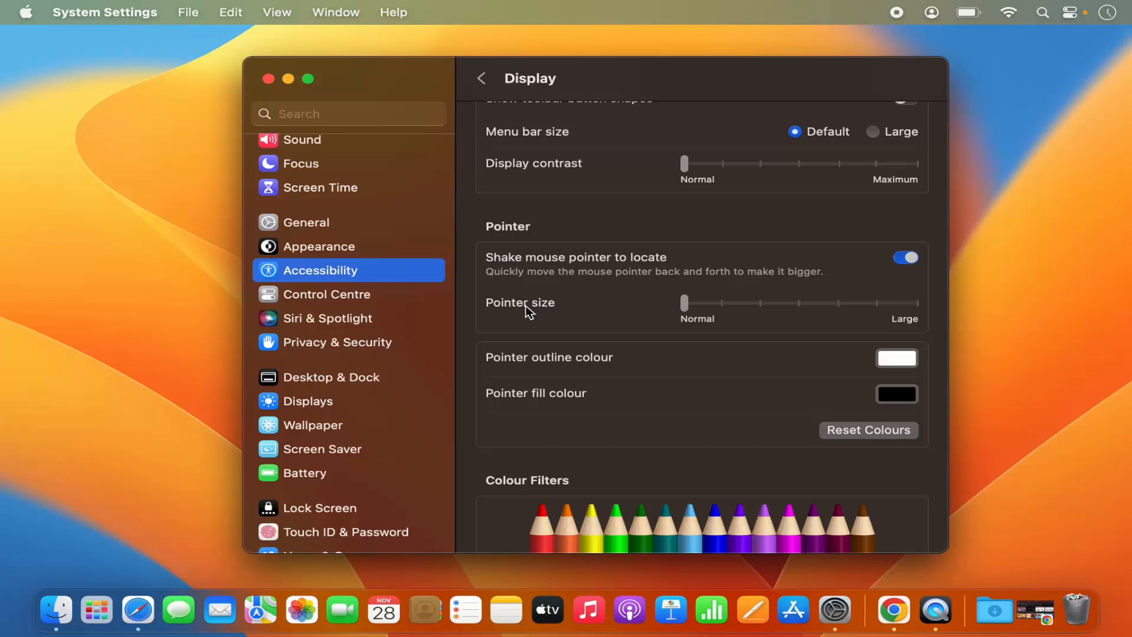
mouse_move(535, 314)
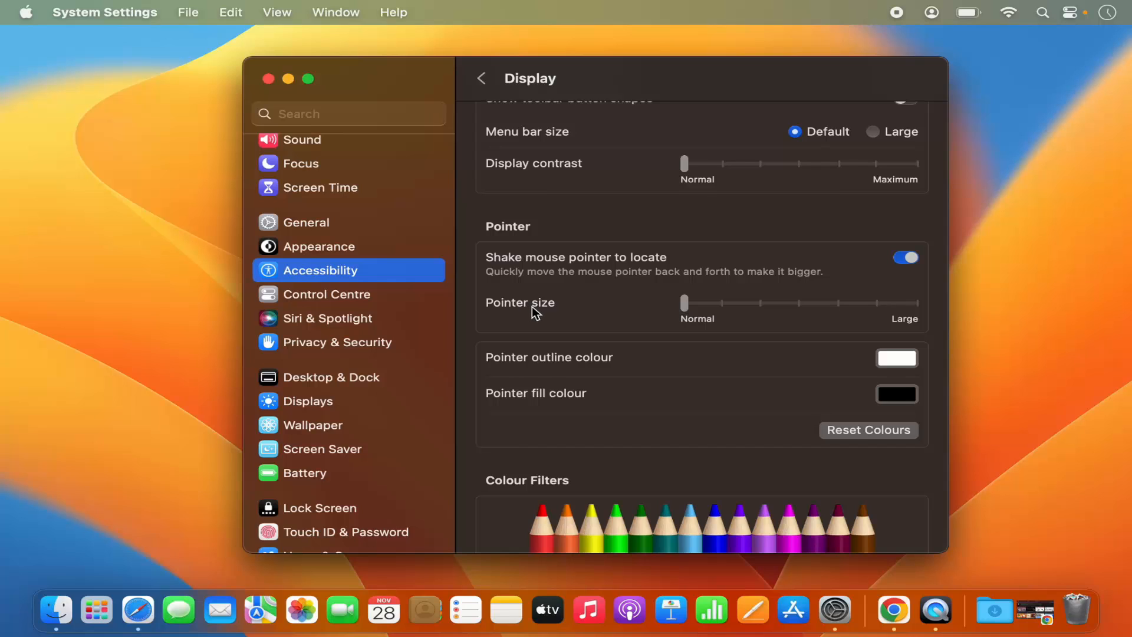
mouse_move(676, 313)
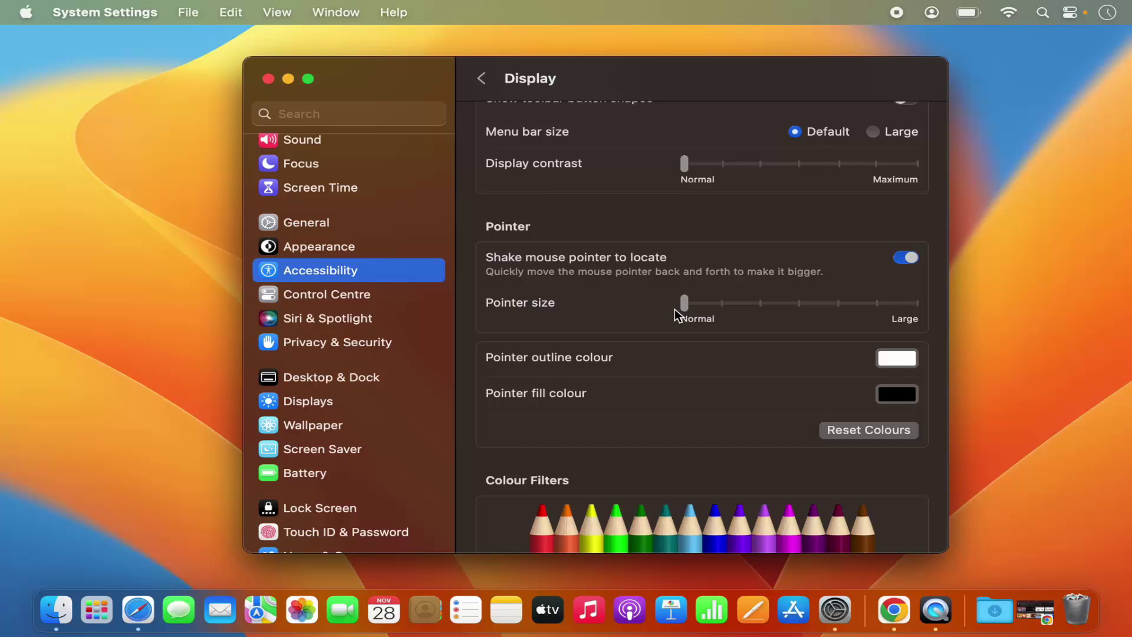
mouse_move(687, 306)
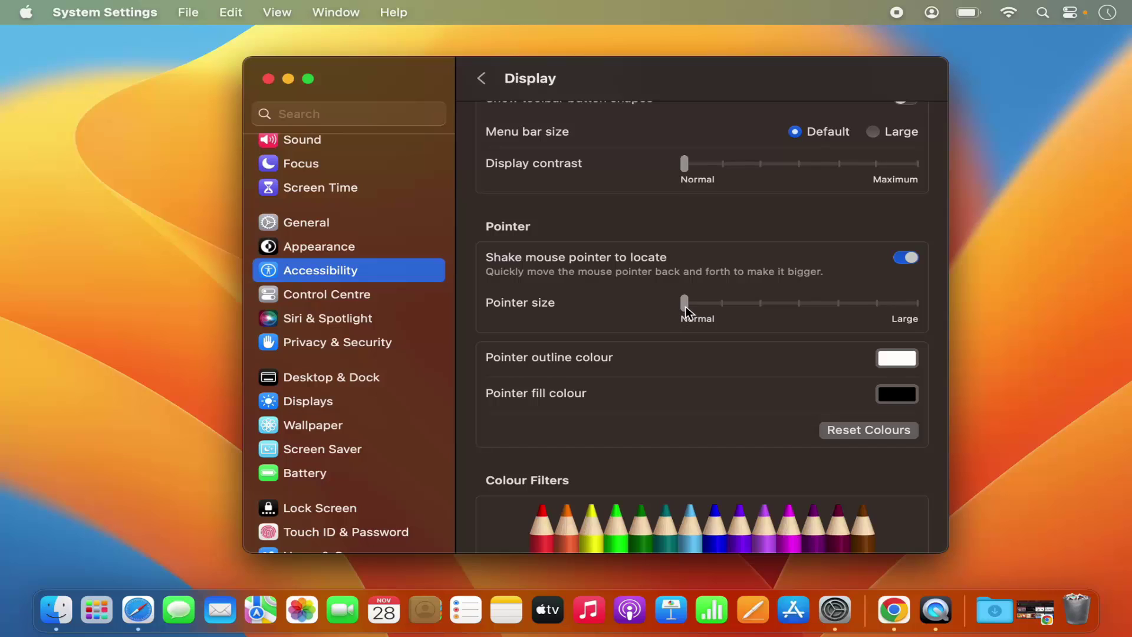
mouse_move(686, 312)
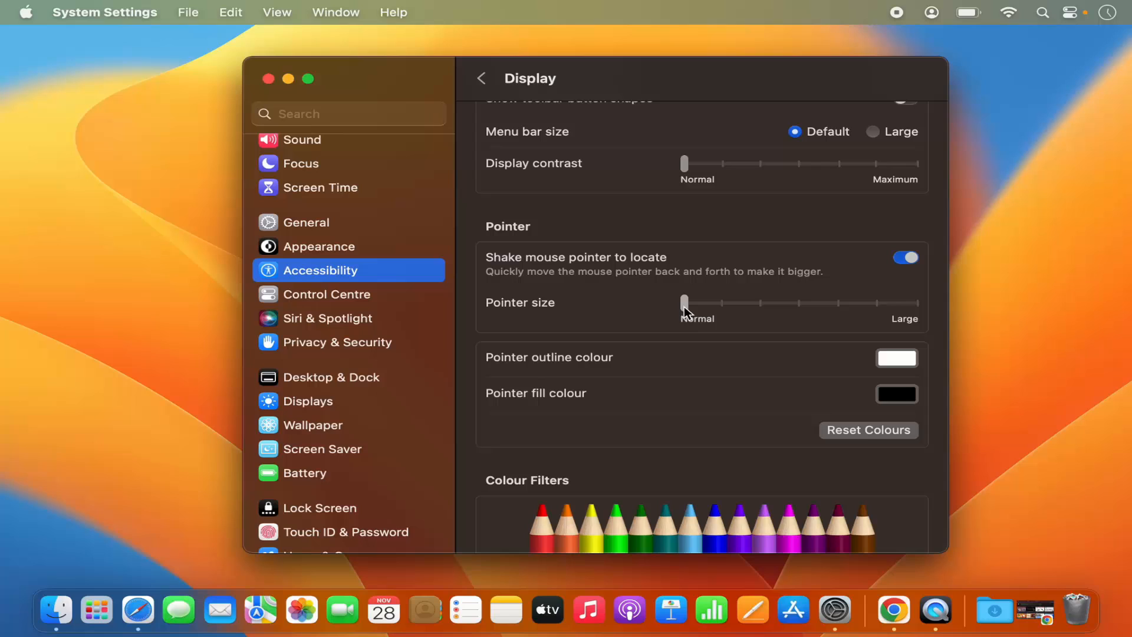
- Set the Pointer size slider to Large, trying Normal once and returning to Large
drag(683, 303, 740, 303)
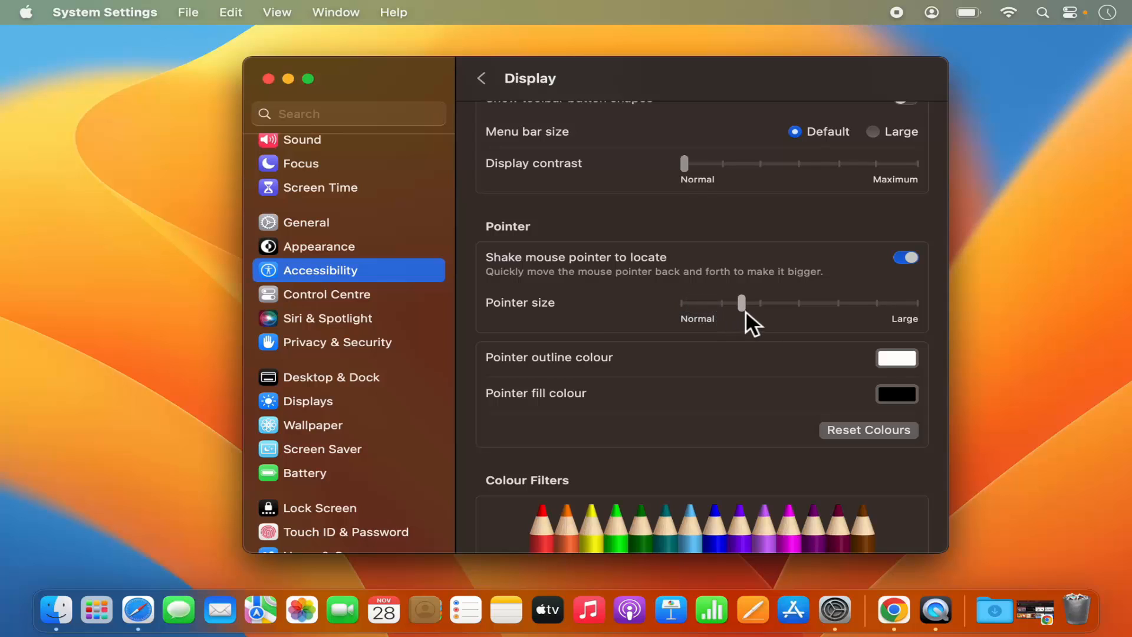
drag(741, 303, 830, 303)
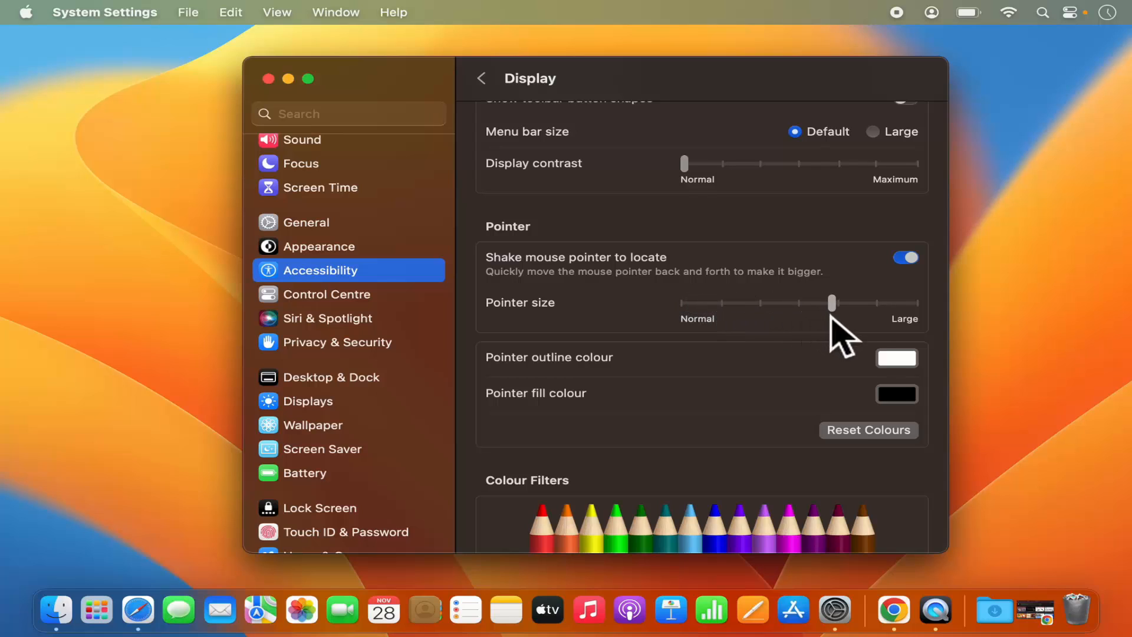
drag(831, 303, 911, 303)
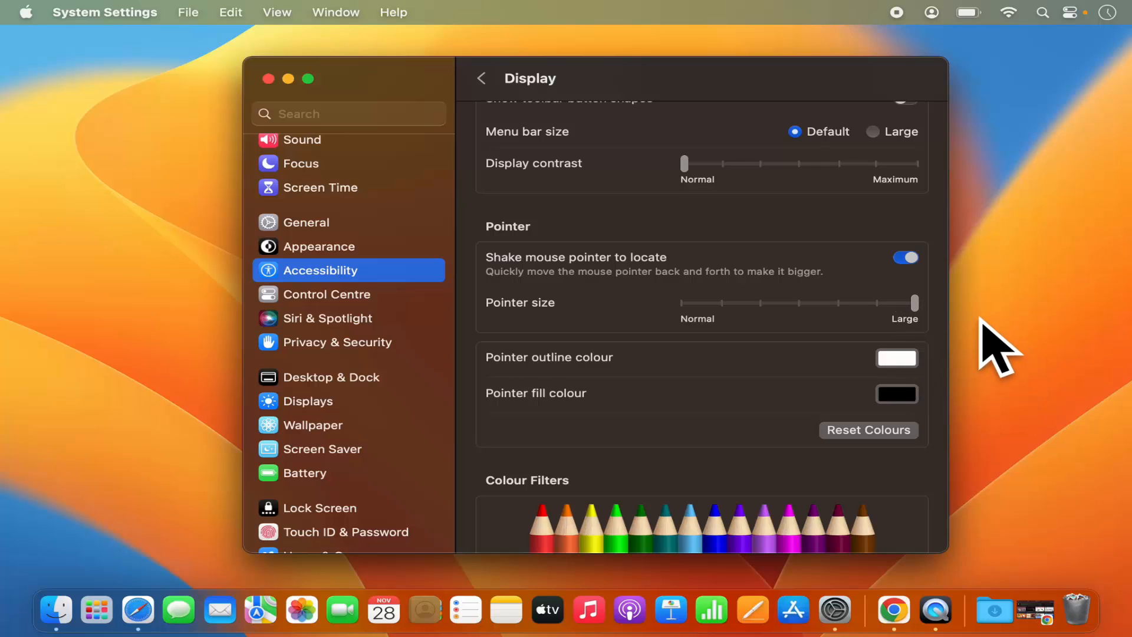
mouse_move(920, 321)
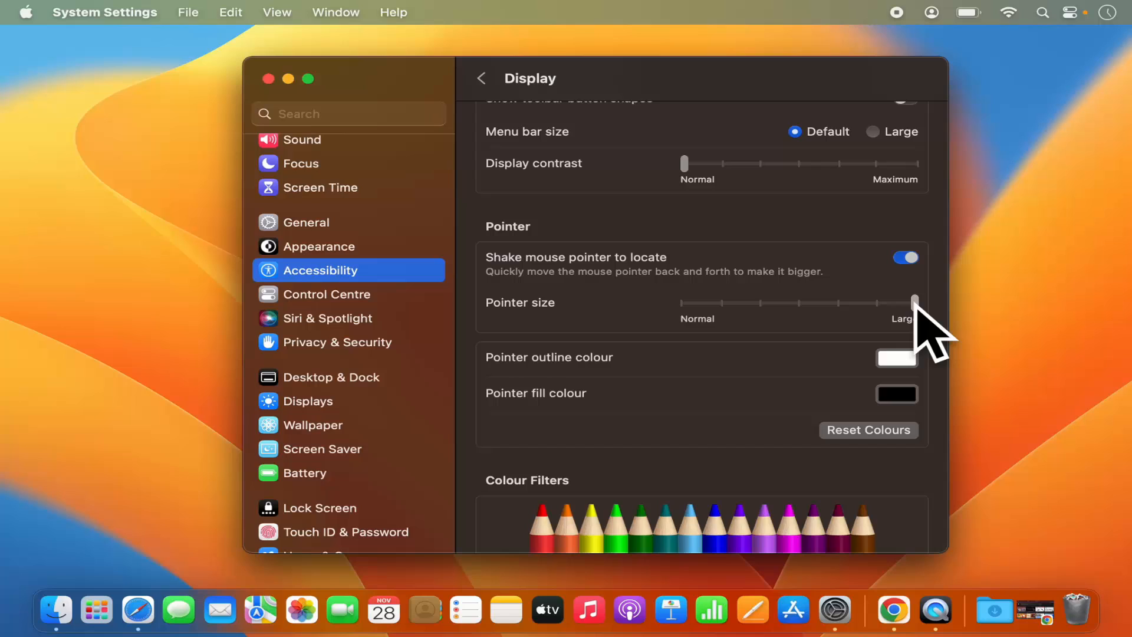
drag(913, 304, 706, 303)
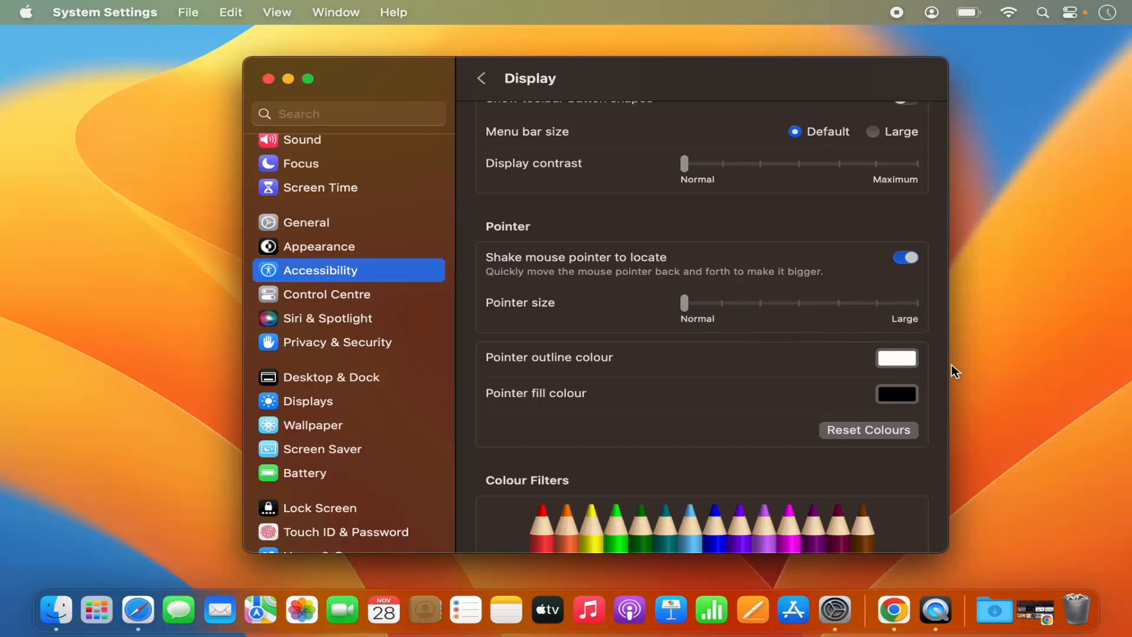
mouse_move(685, 304)
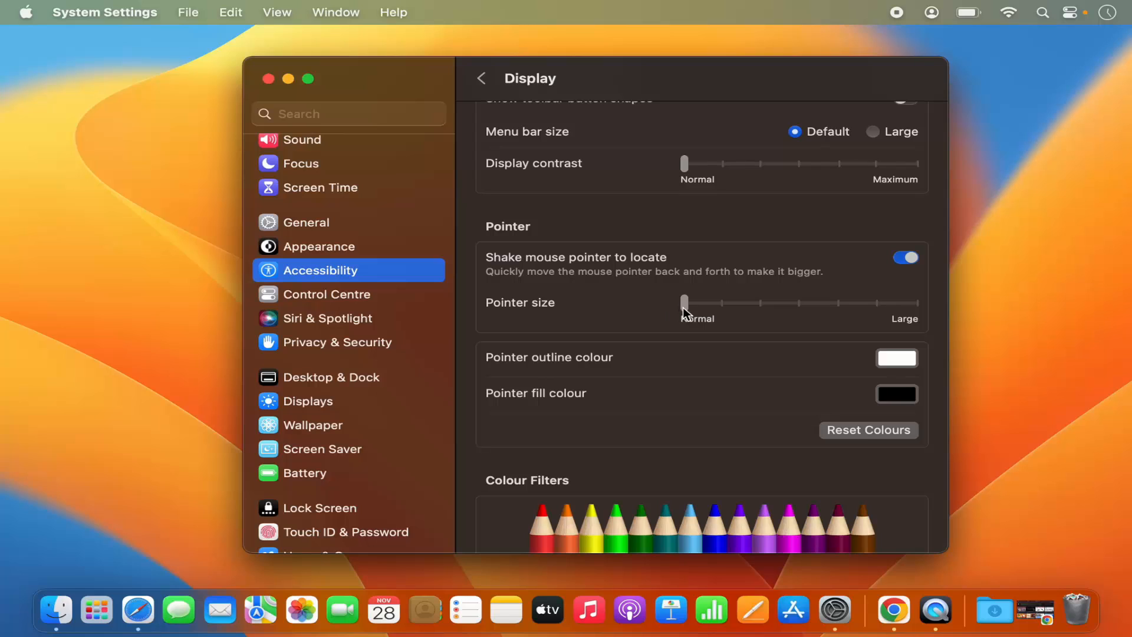
drag(684, 303, 913, 303)
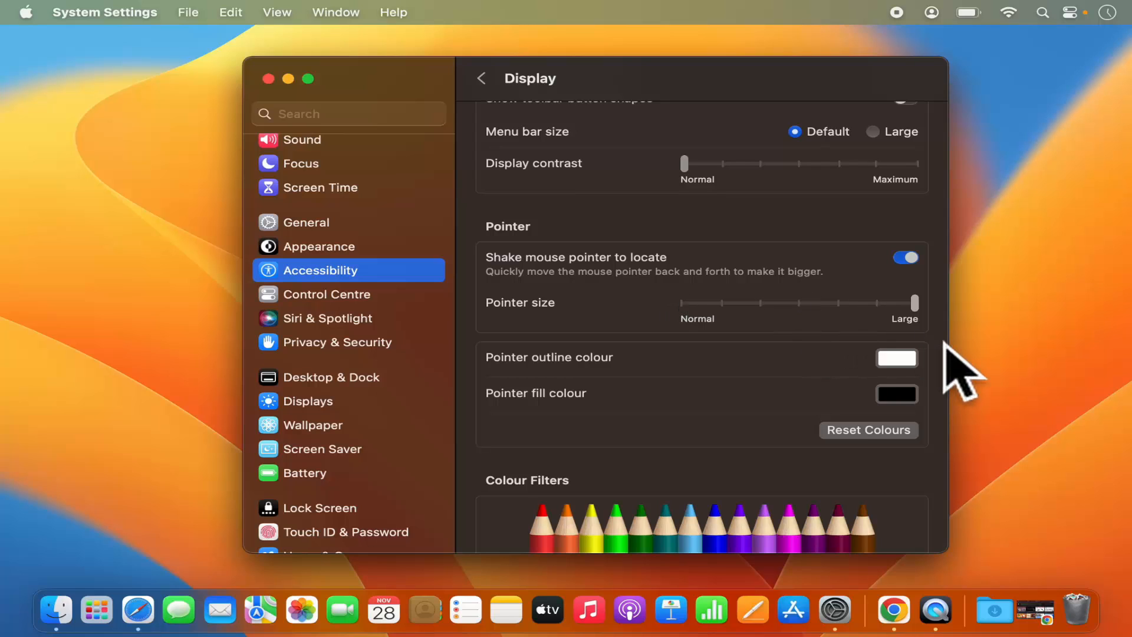
mouse_move(1034, 406)
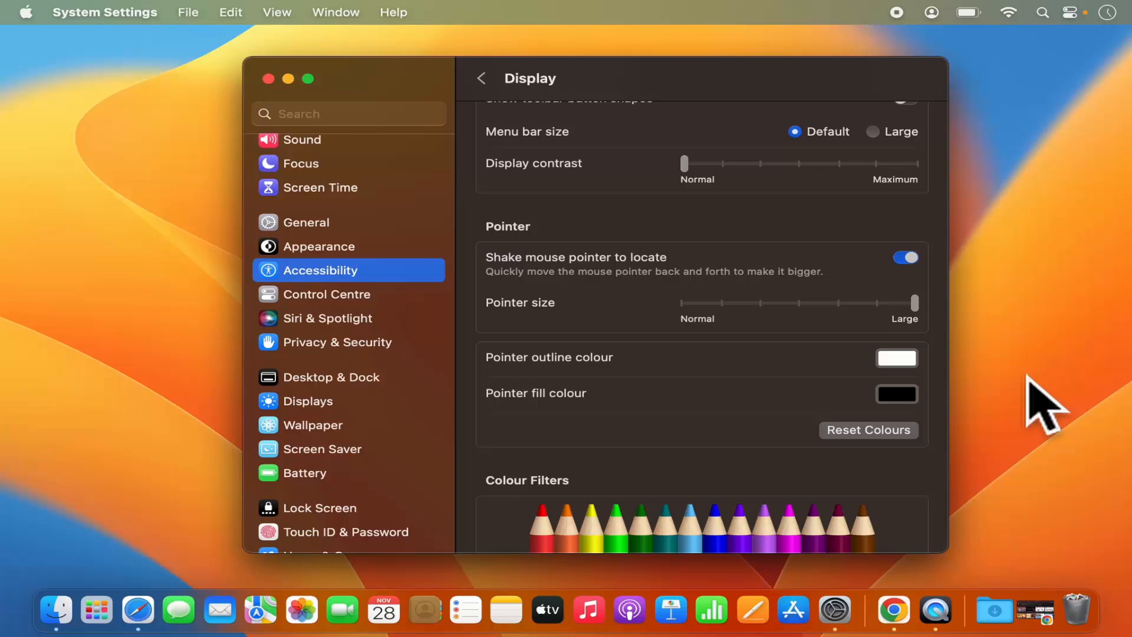
mouse_move(837, 377)
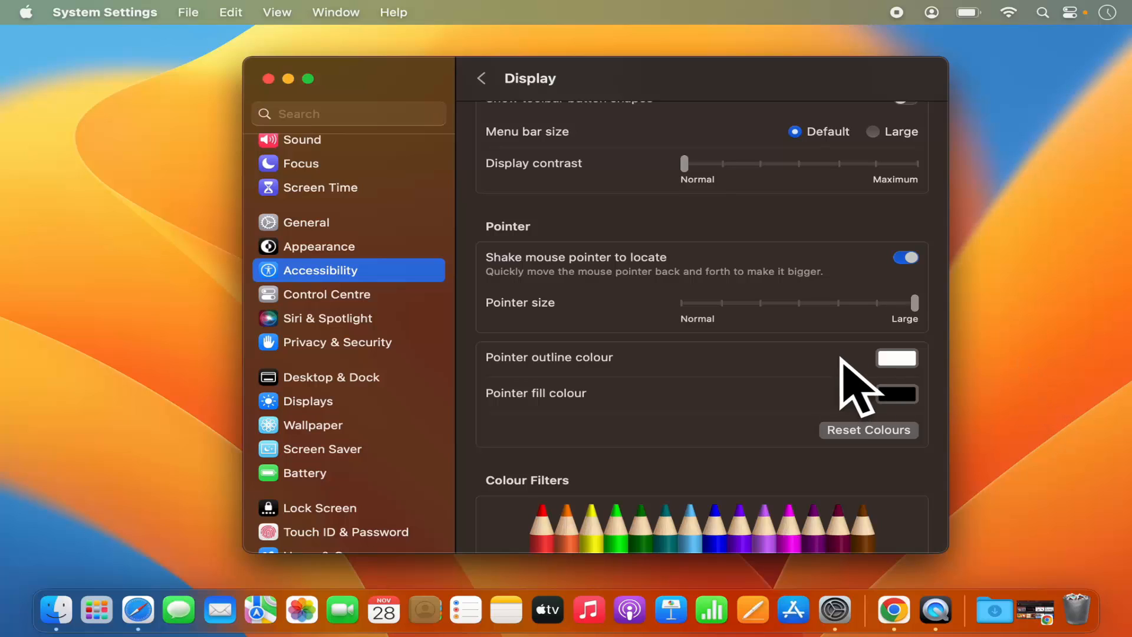
mouse_move(679, 375)
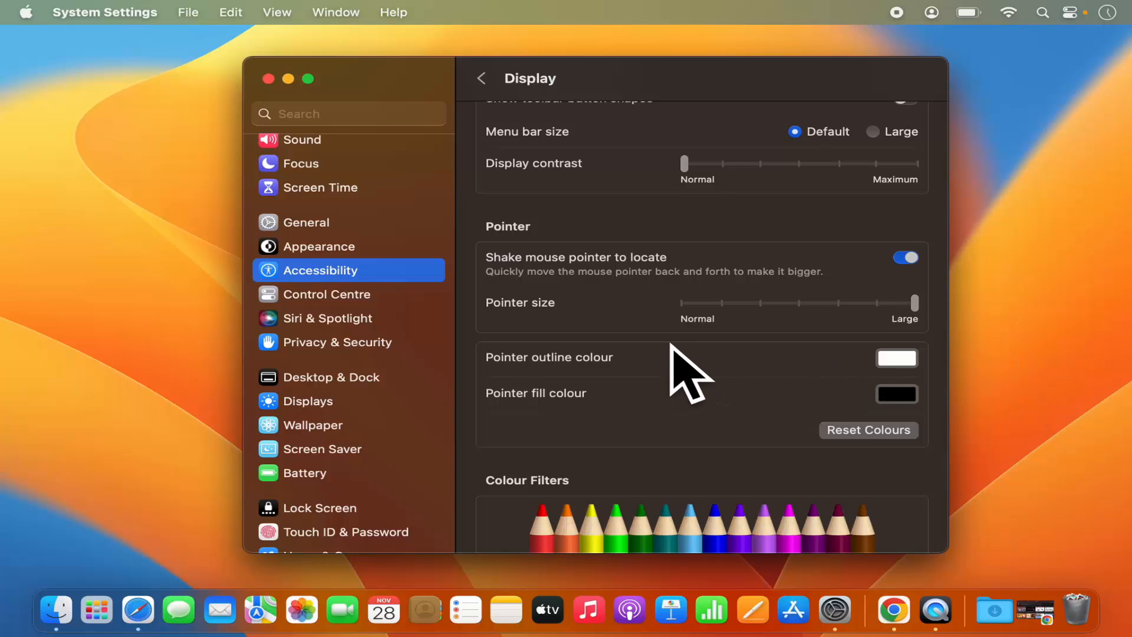
mouse_move(522, 390)
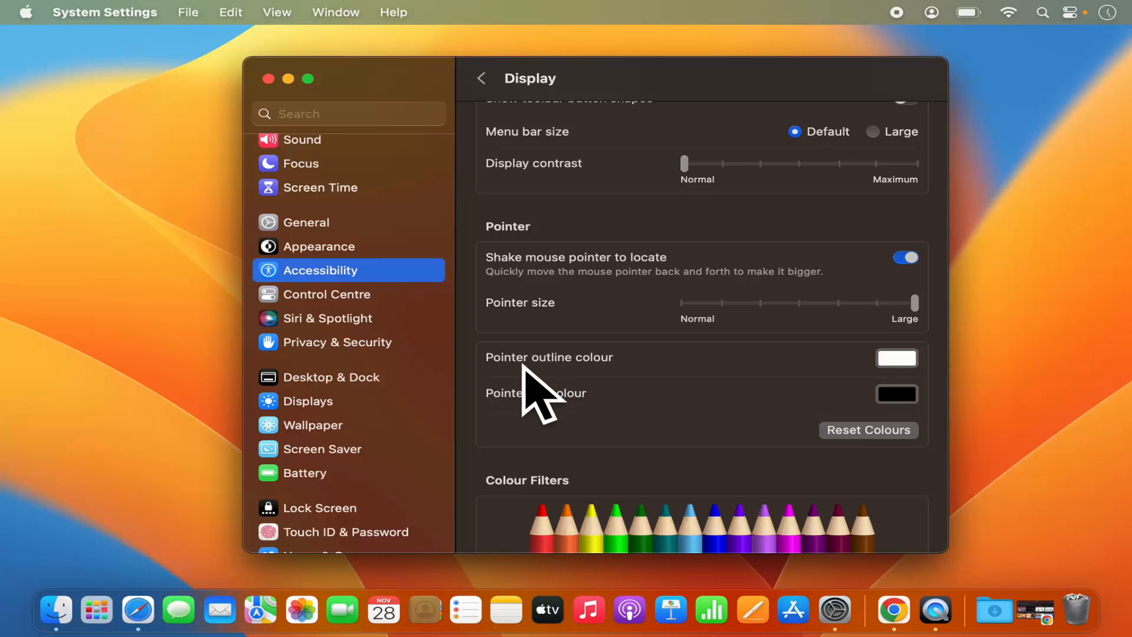
mouse_move(507, 376)
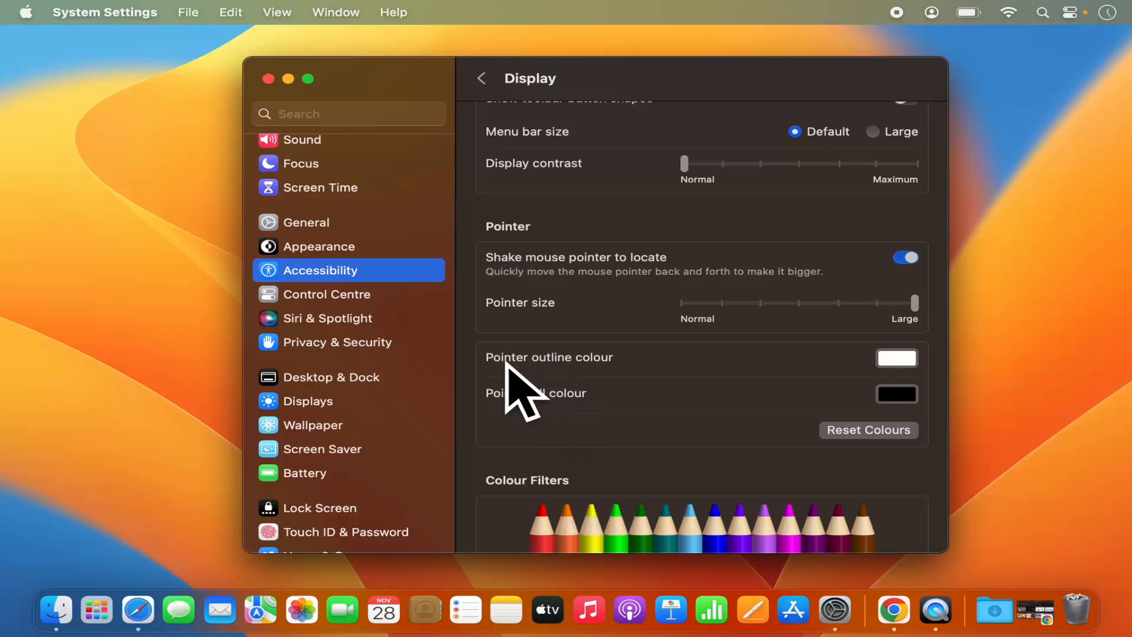
mouse_move(659, 381)
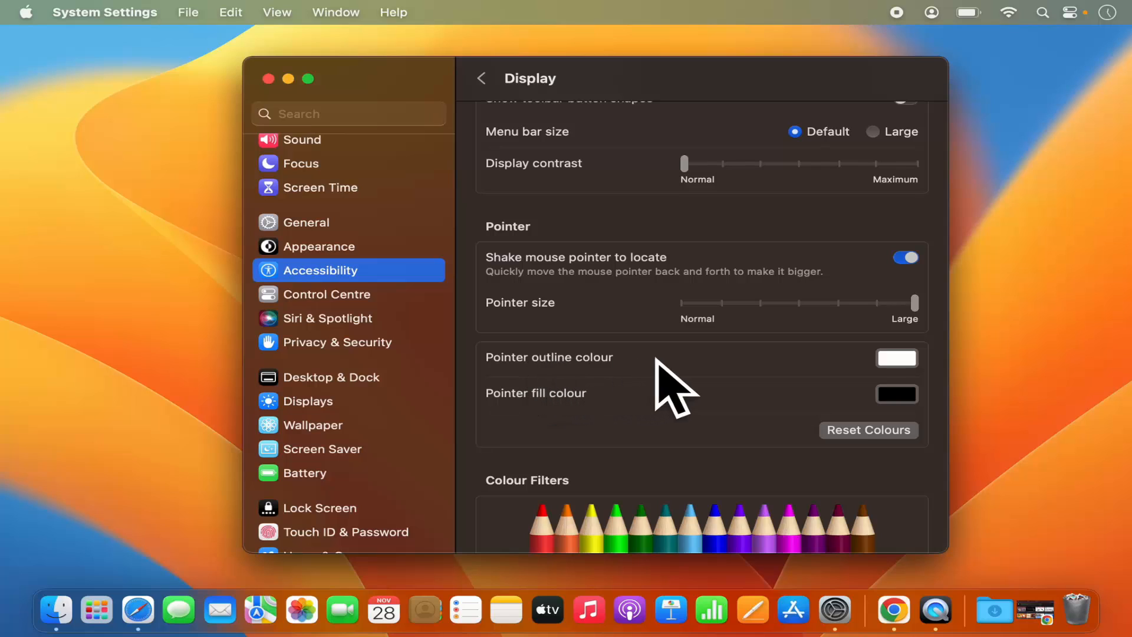
mouse_move(559, 410)
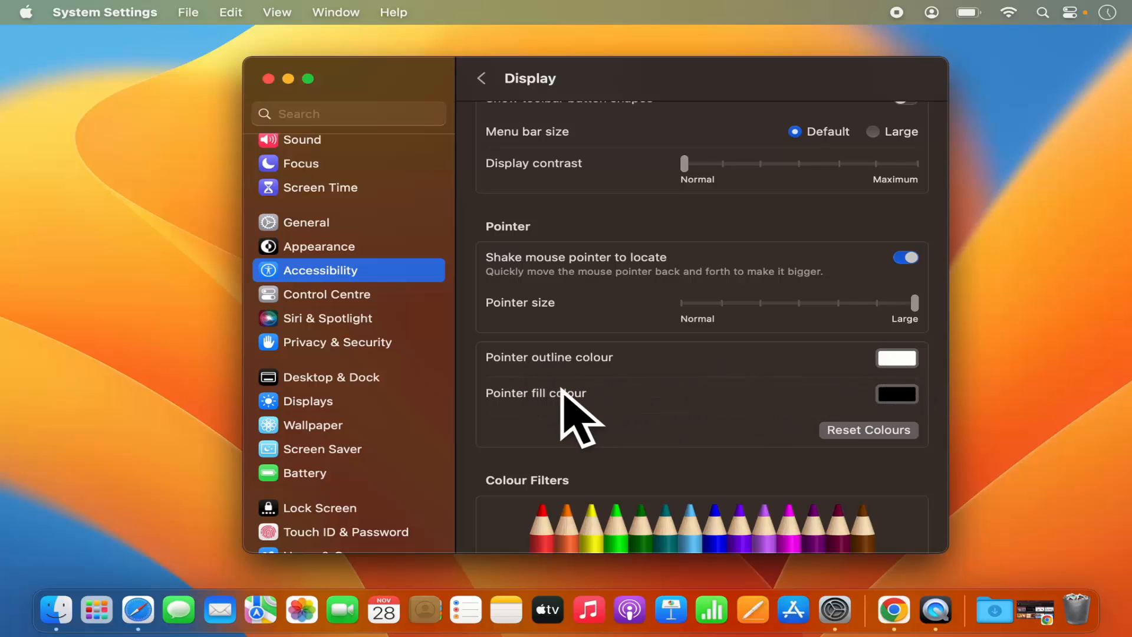
mouse_move(529, 432)
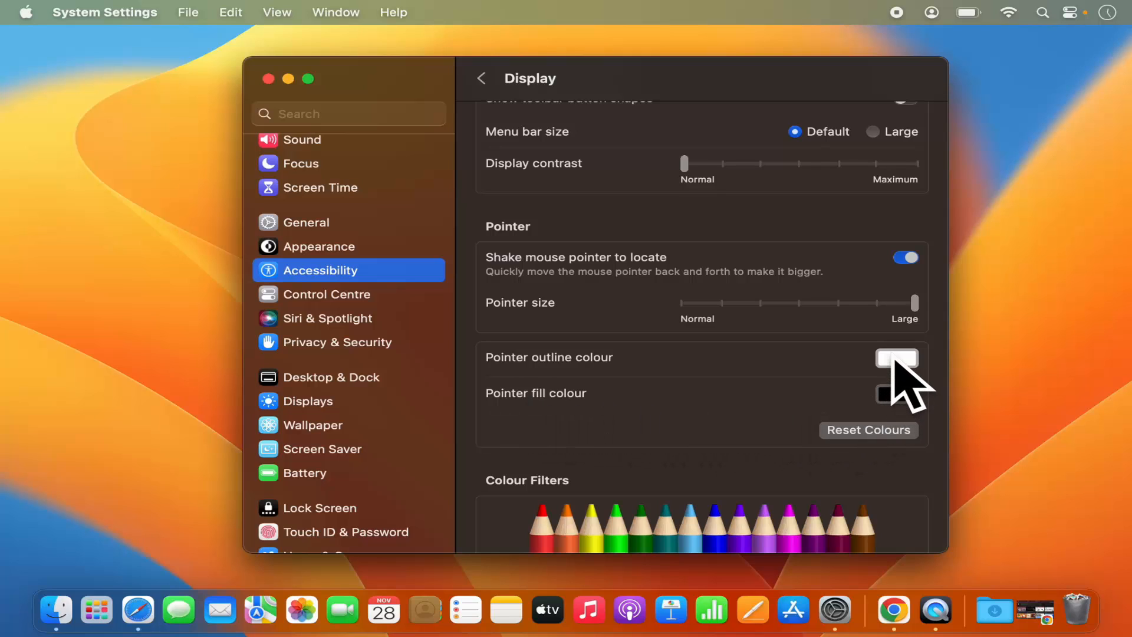
- Try new pointer outline and fill colours, then Reset Colours to white outline and black fill
click(897, 358)
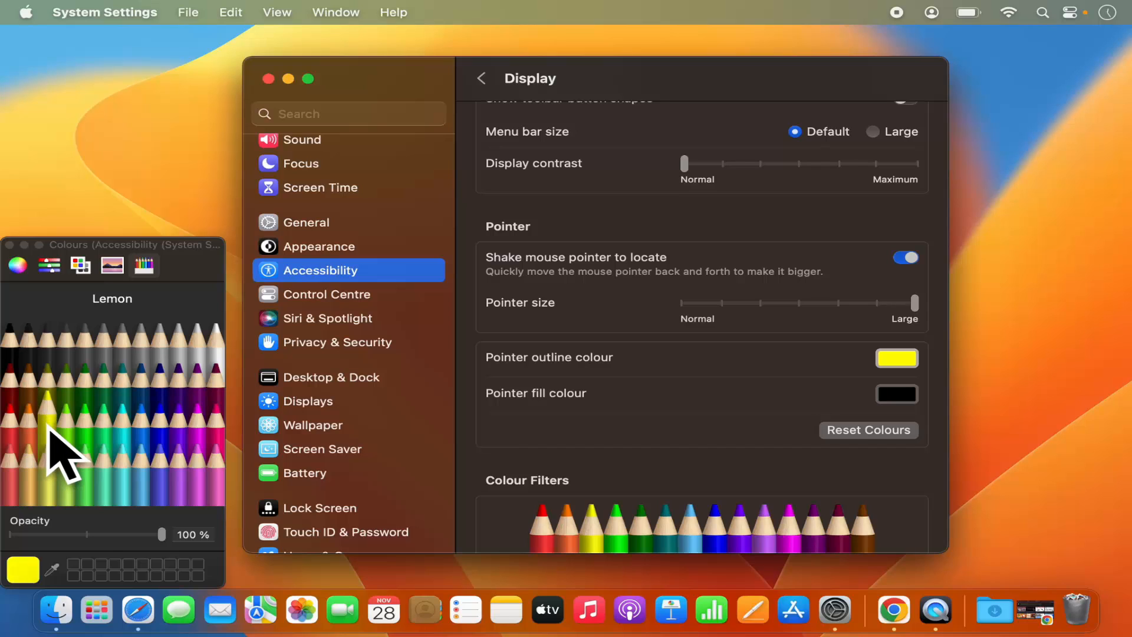
mouse_move(914, 420)
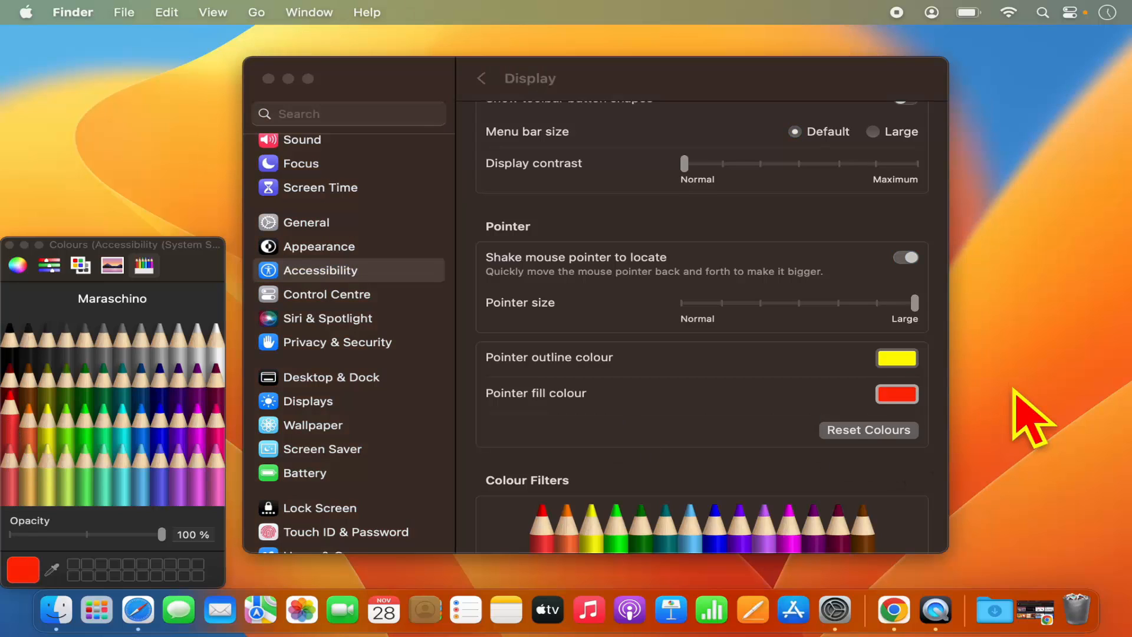
mouse_move(1032, 366)
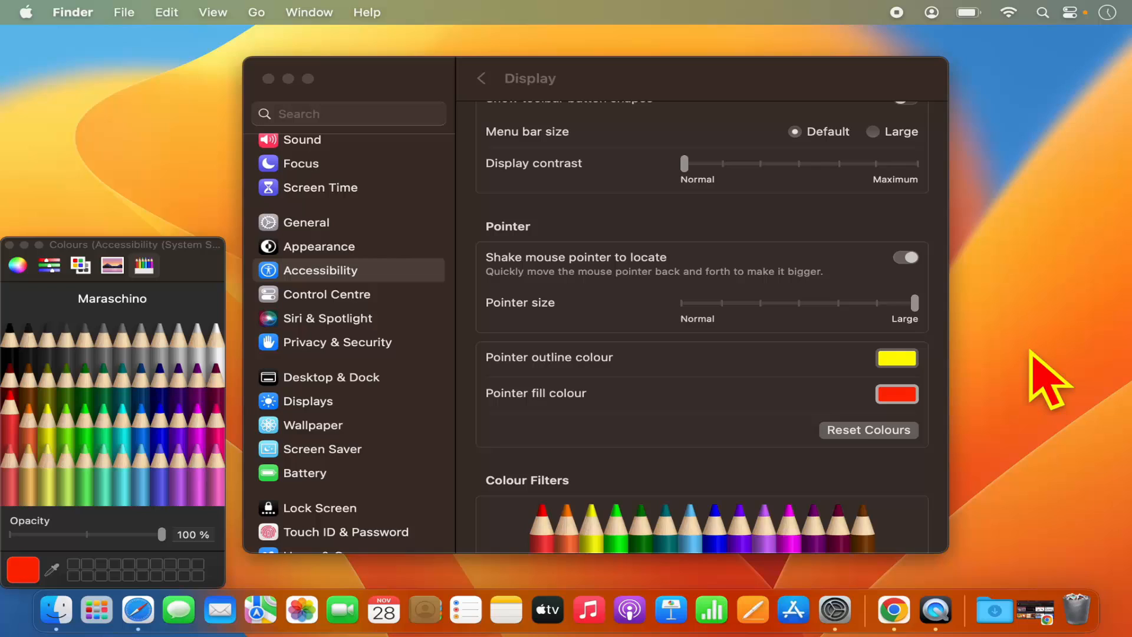
mouse_move(1028, 379)
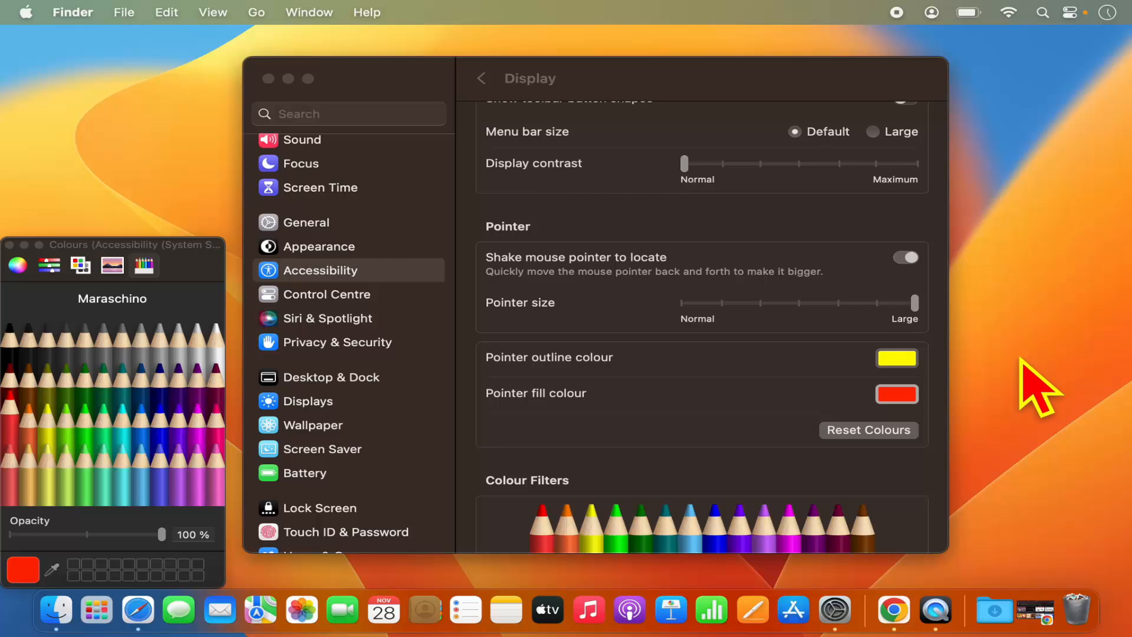
mouse_move(755, 375)
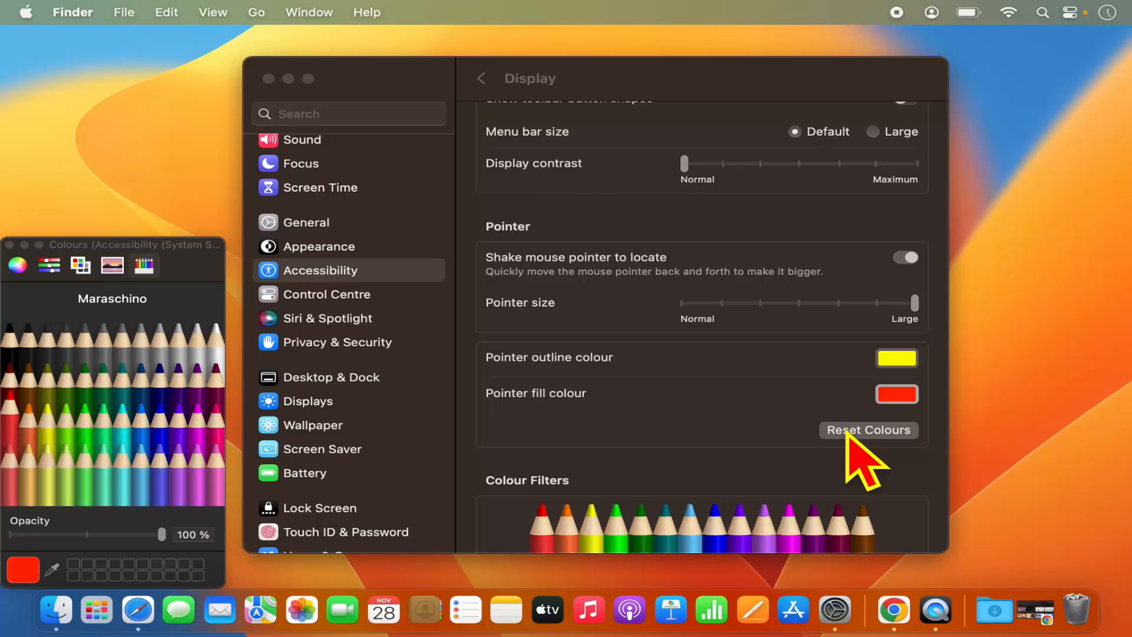
click(868, 429)
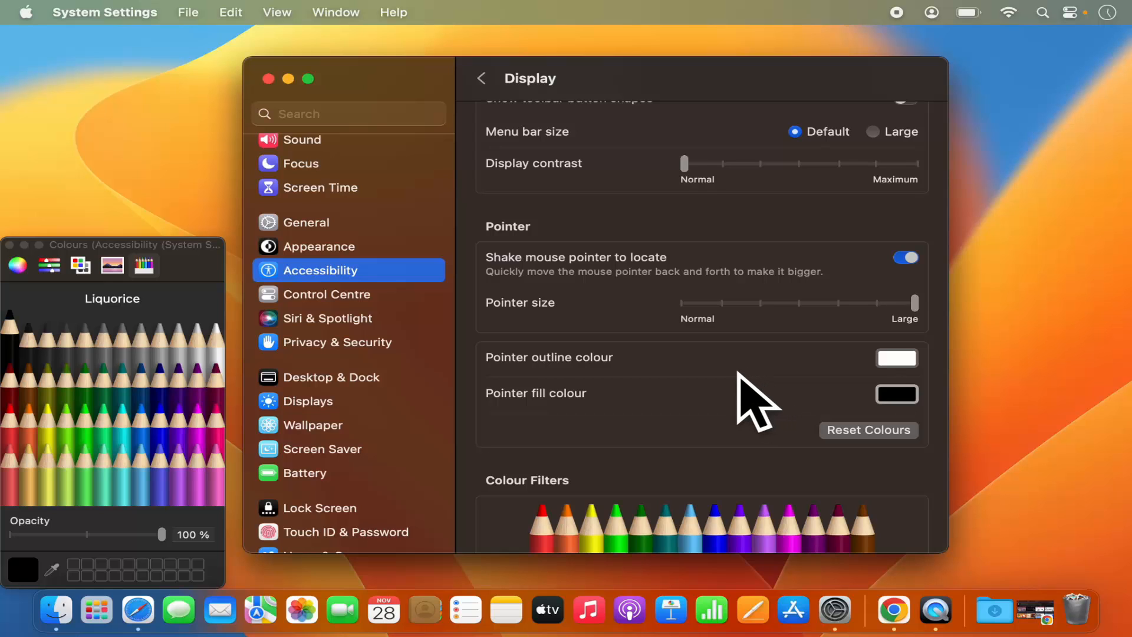
scroll(down, 3)
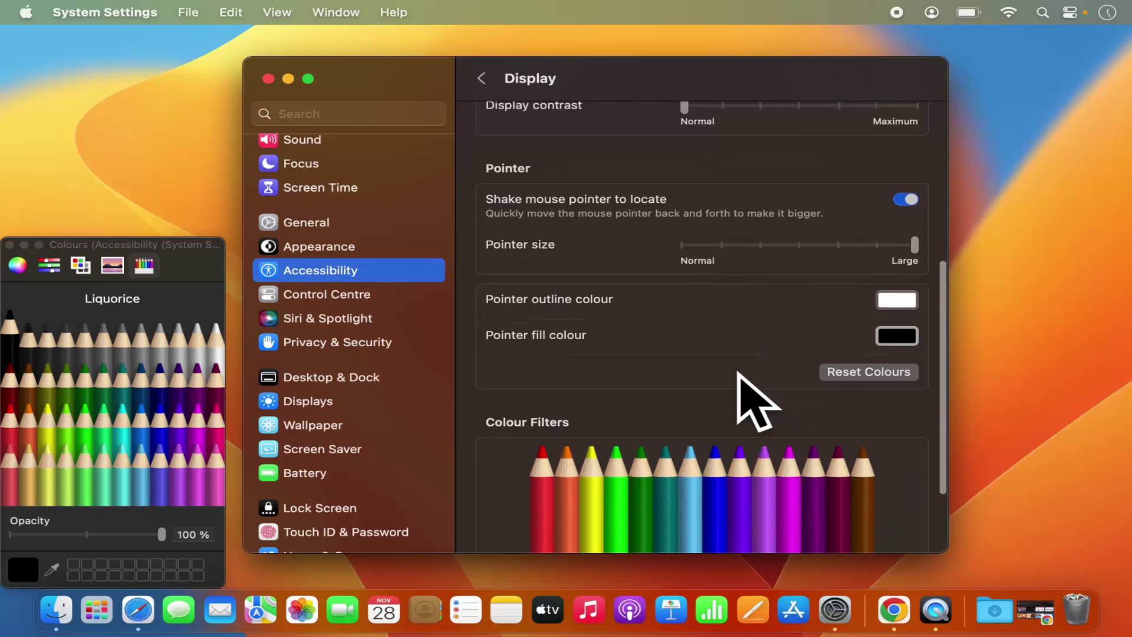
scroll(down, 3)
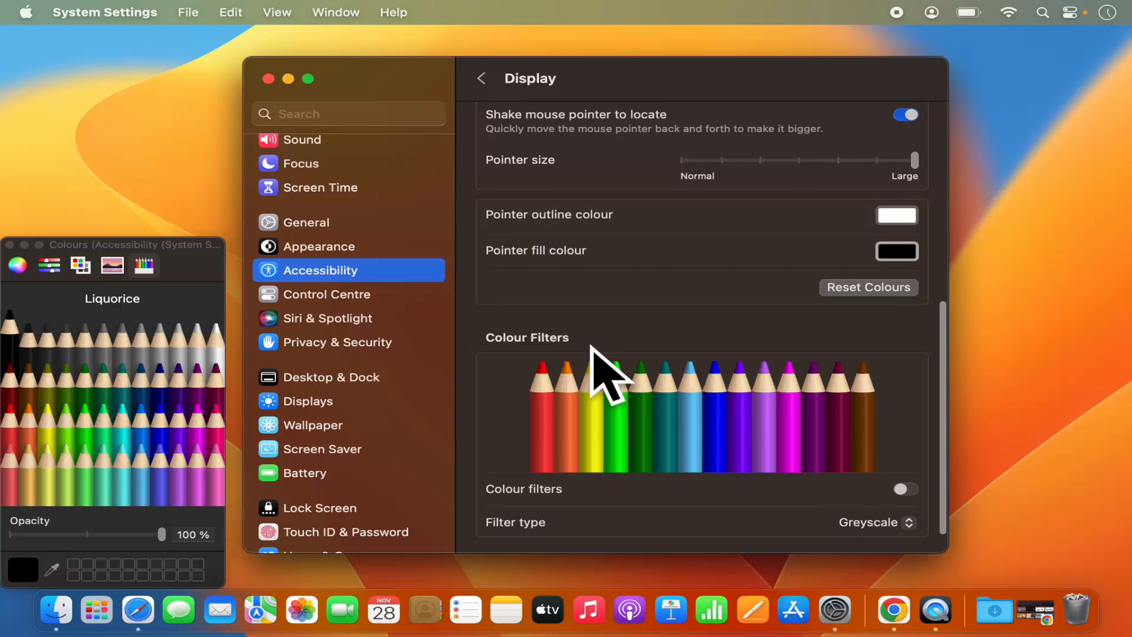
mouse_move(633, 356)
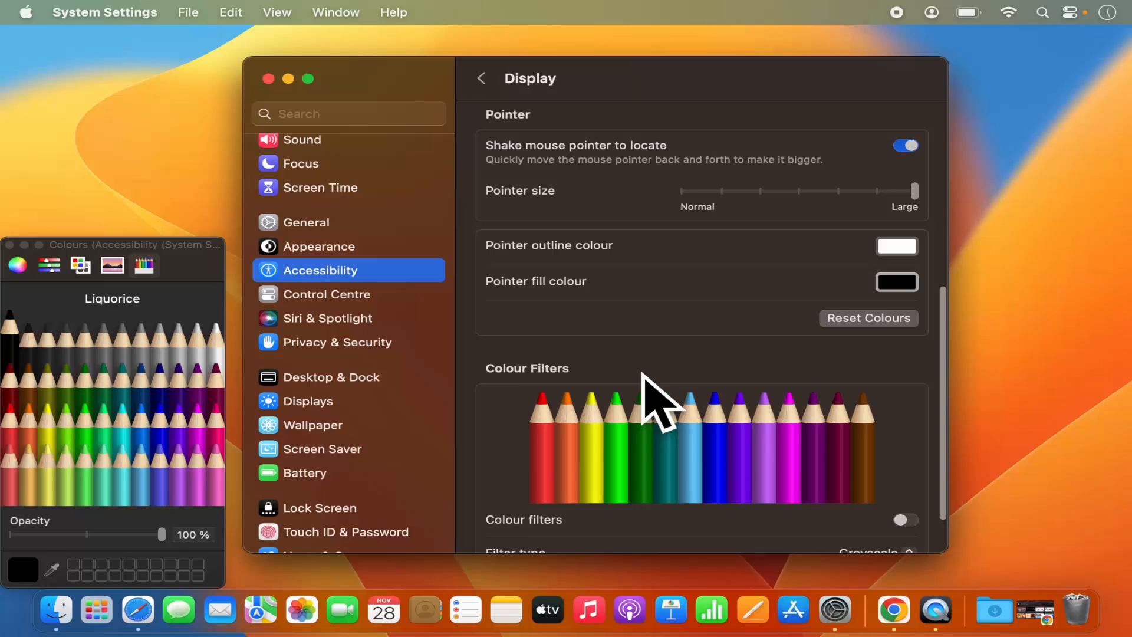
scroll(up, 3)
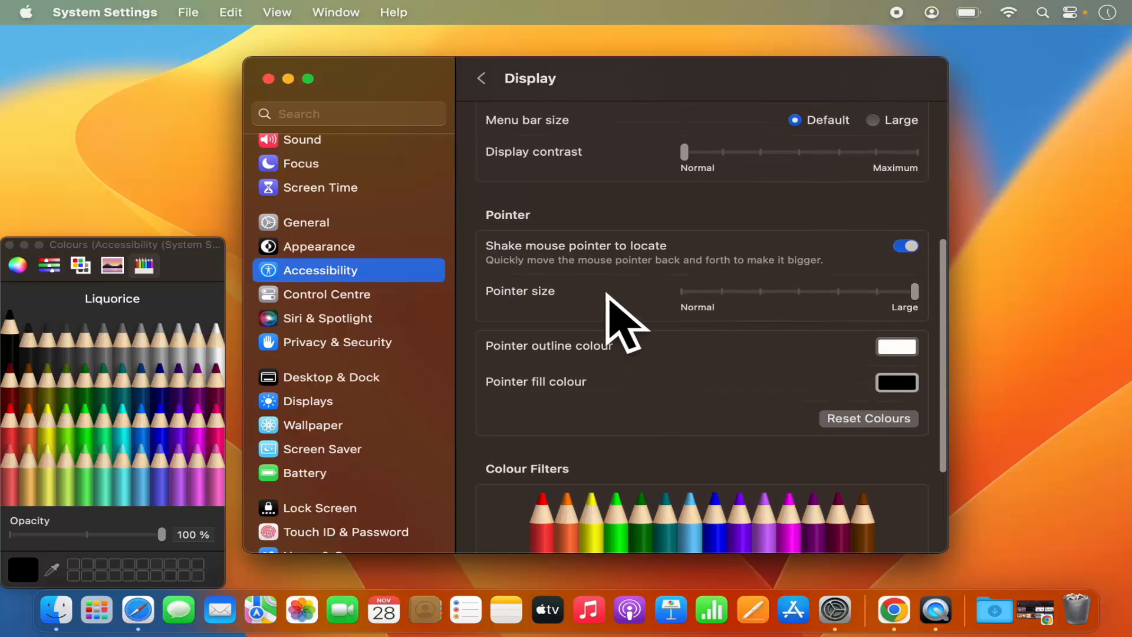
mouse_move(593, 294)
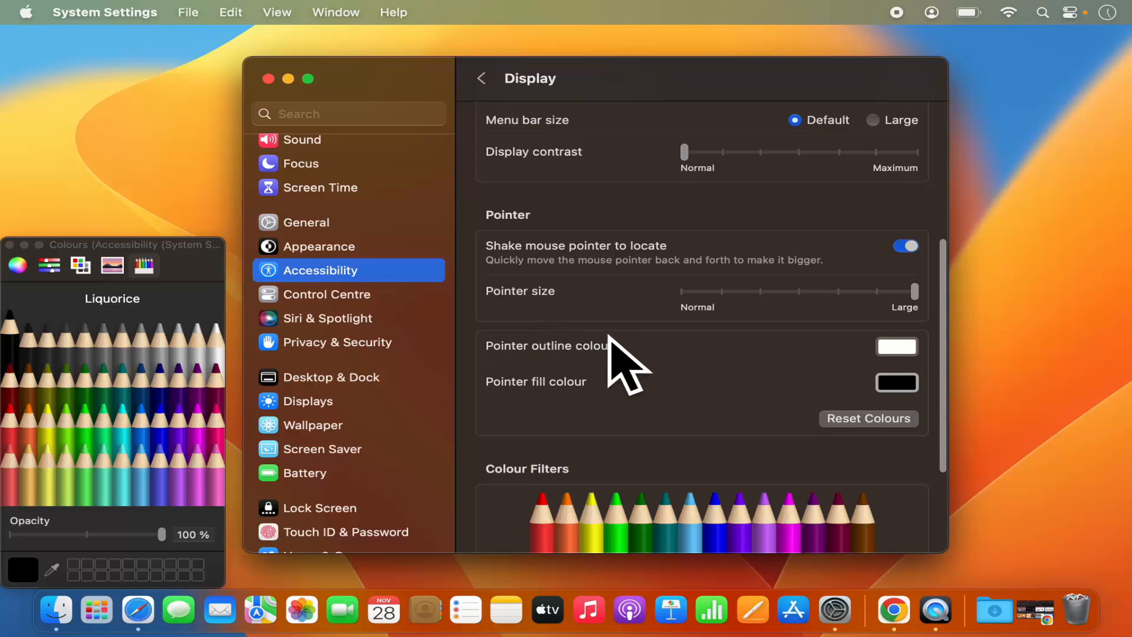
mouse_move(574, 384)
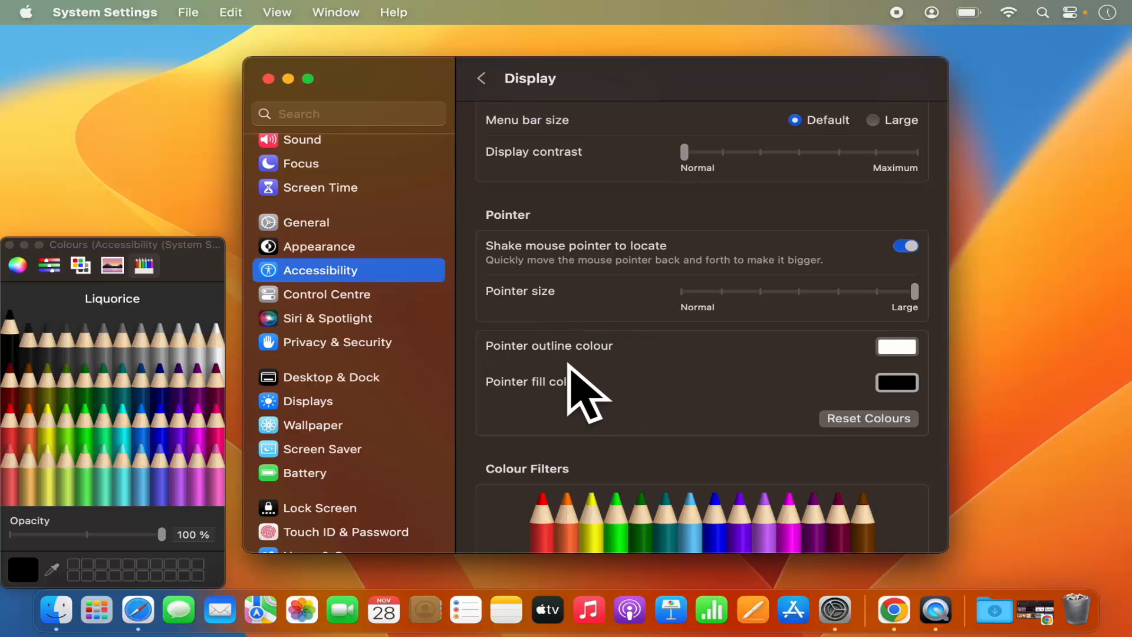